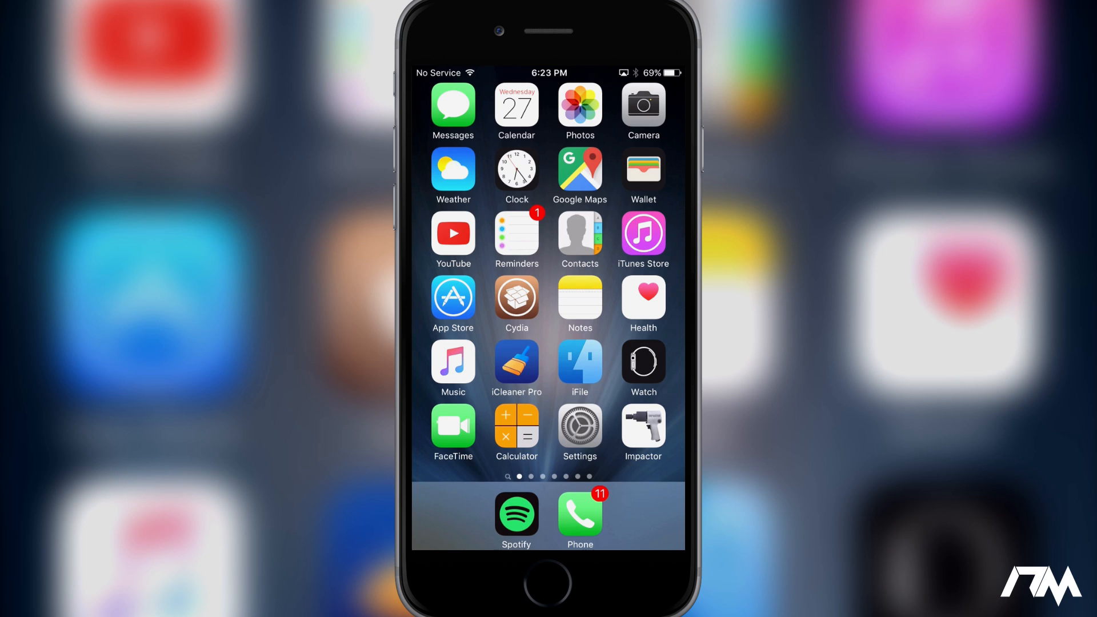
Check the device's About page in Settings to confirm iOS 9.0.2, then return home
{"action": "left_click", "coordinate": [579, 427]}
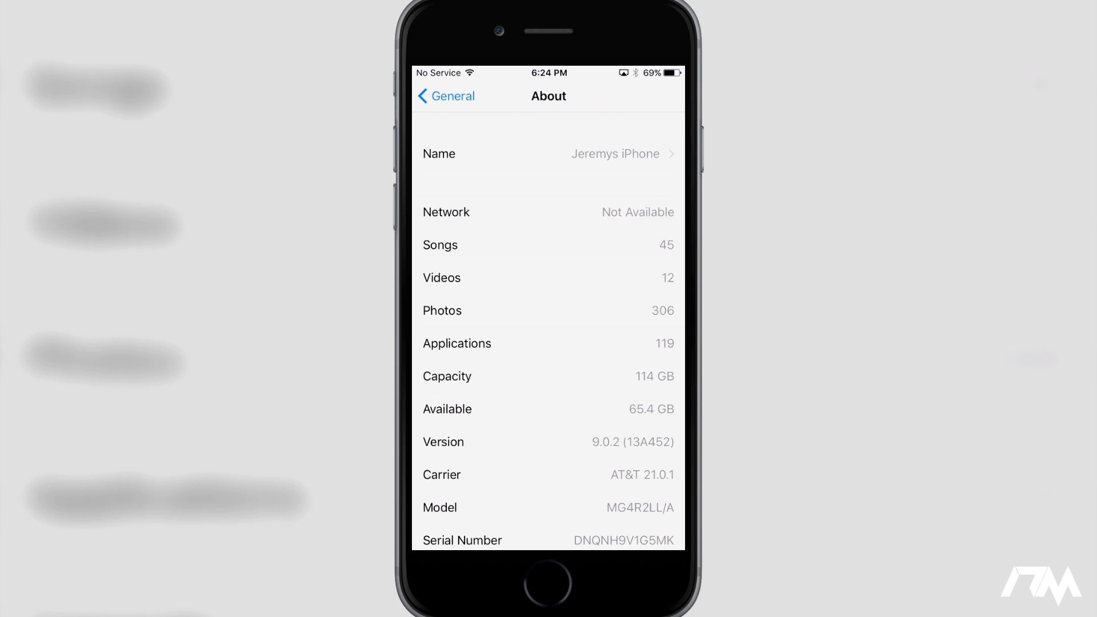
{"action": "left_click", "coordinate": [446, 96]}
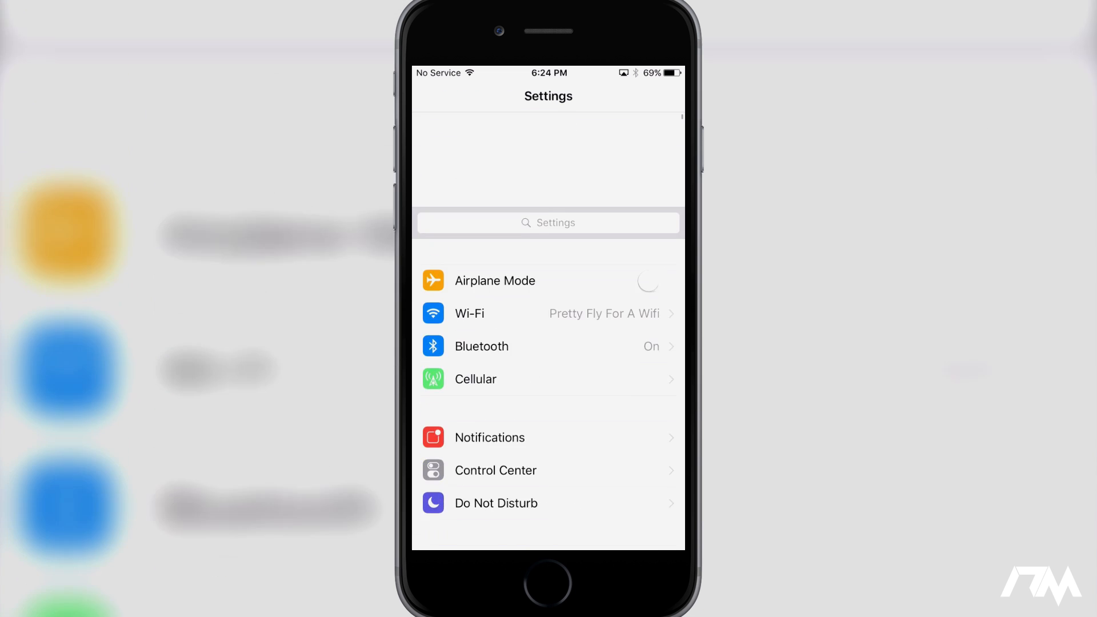
{"action": "left_click", "coordinate": [547, 581]}
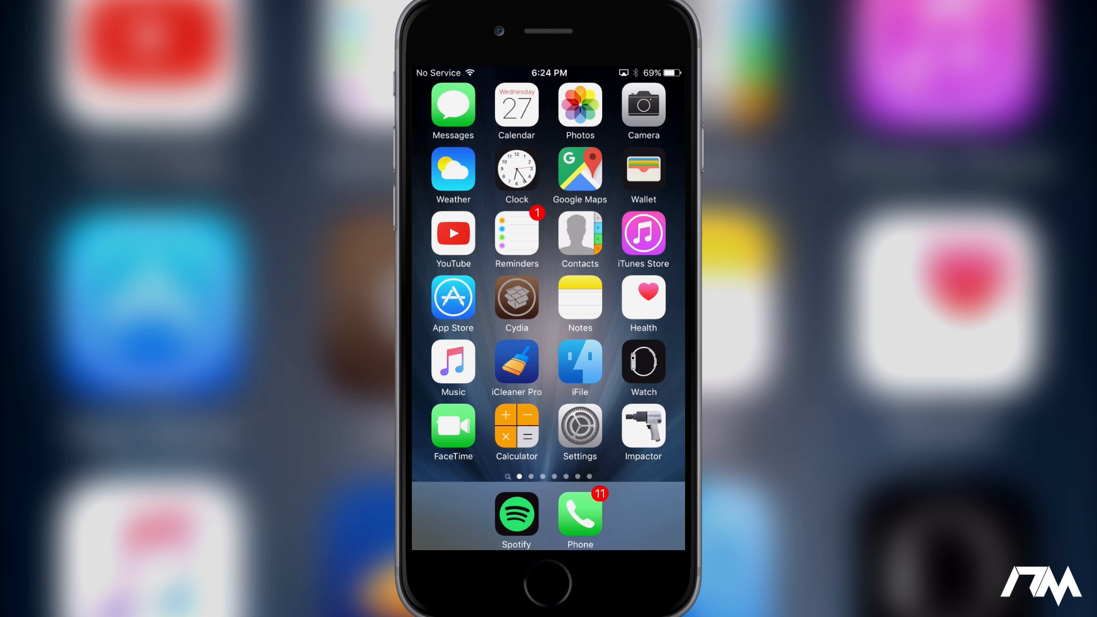
In Cydia, view the Cydia Impactor 0.9.17 details page and dismiss its Modify options without installing
{"action": "left_click", "coordinate": [642, 428]}
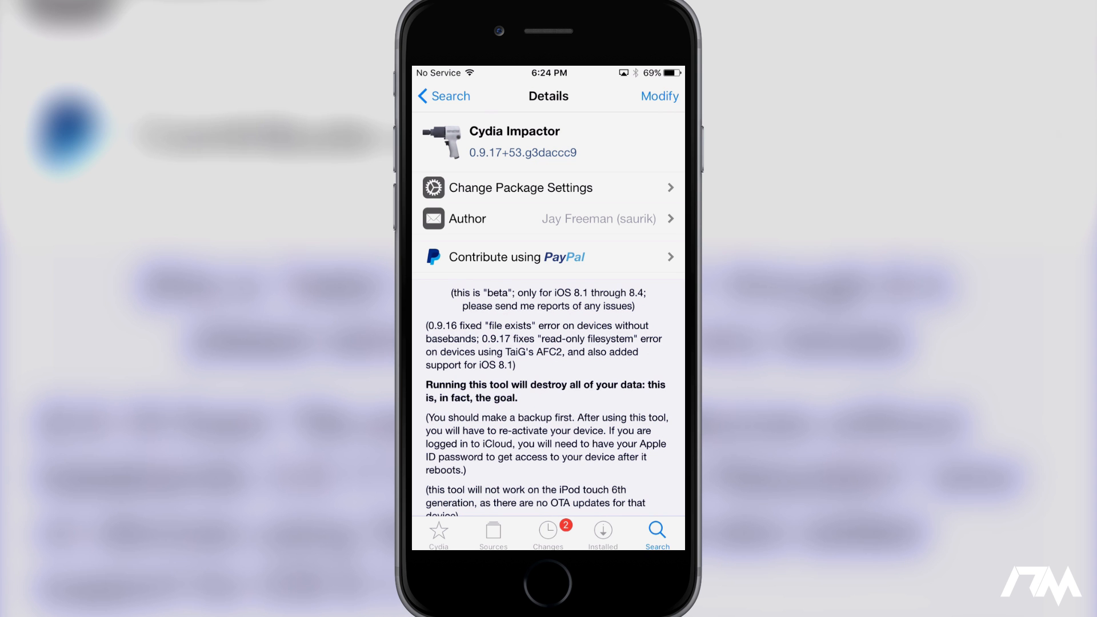
{"action": "left_click", "coordinate": [658, 96]}
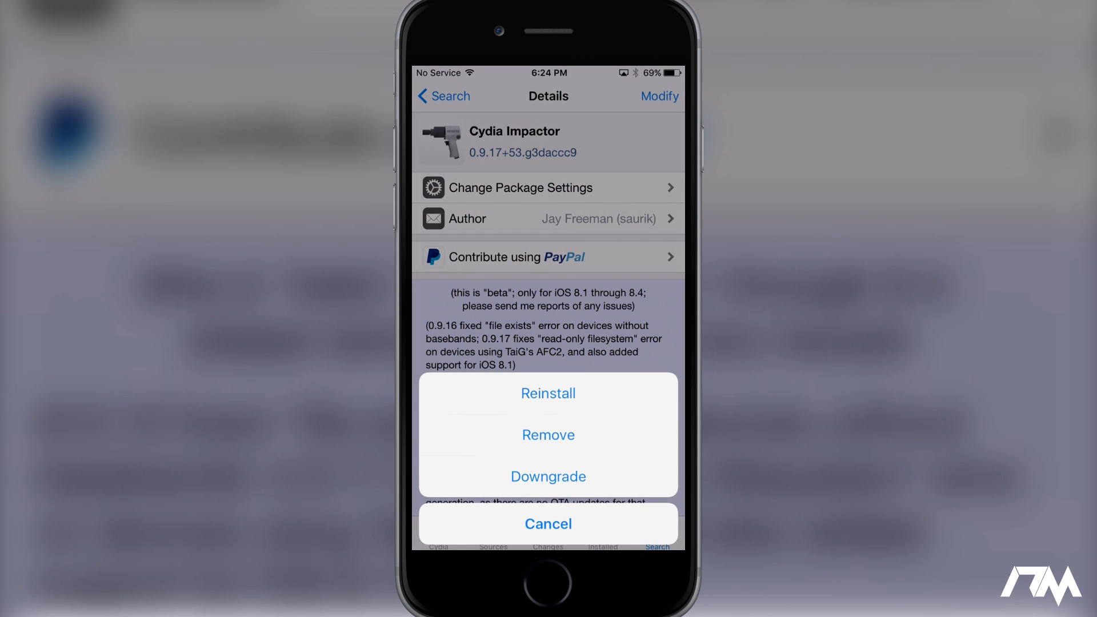
{"action": "left_click", "coordinate": [547, 523]}
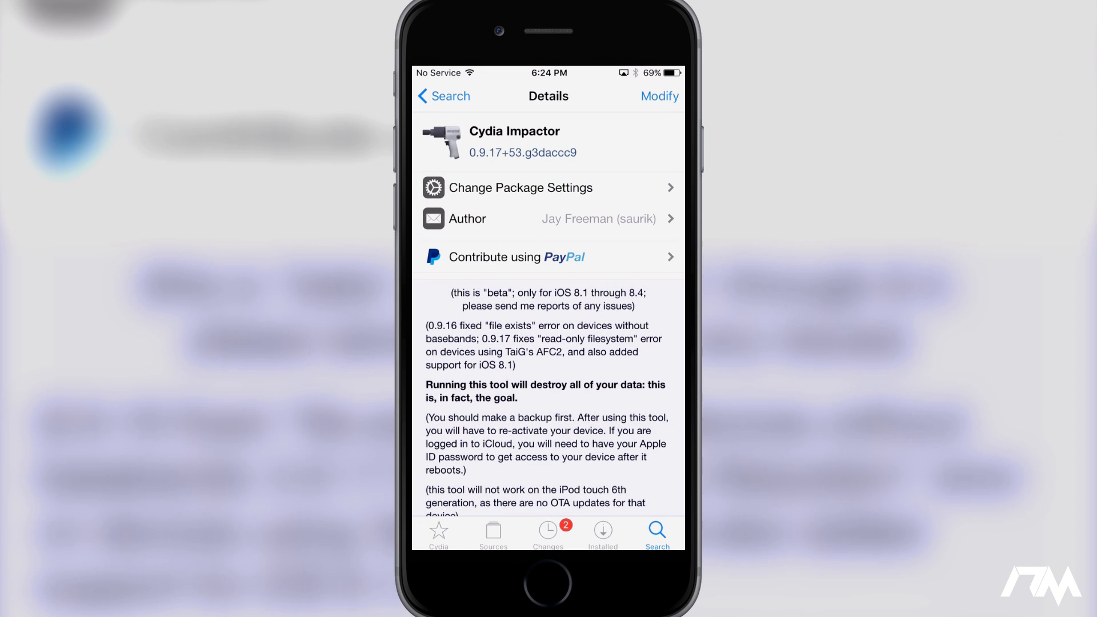